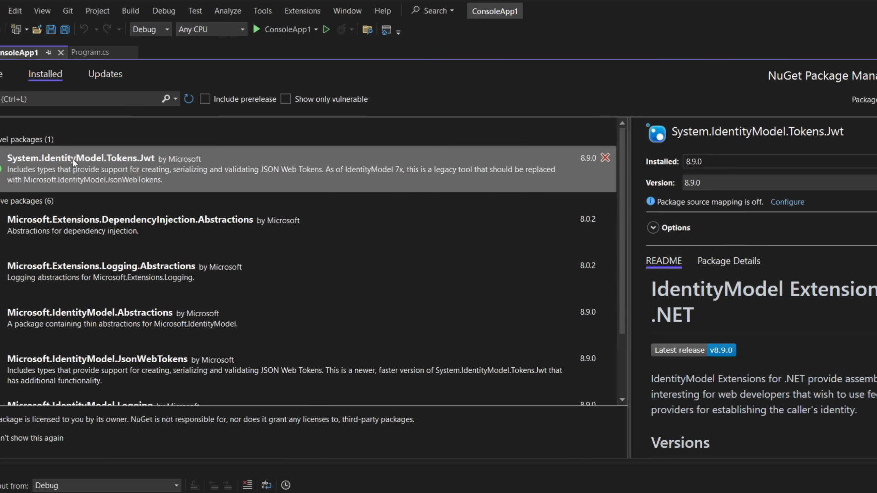
mouse_move(128, 174)
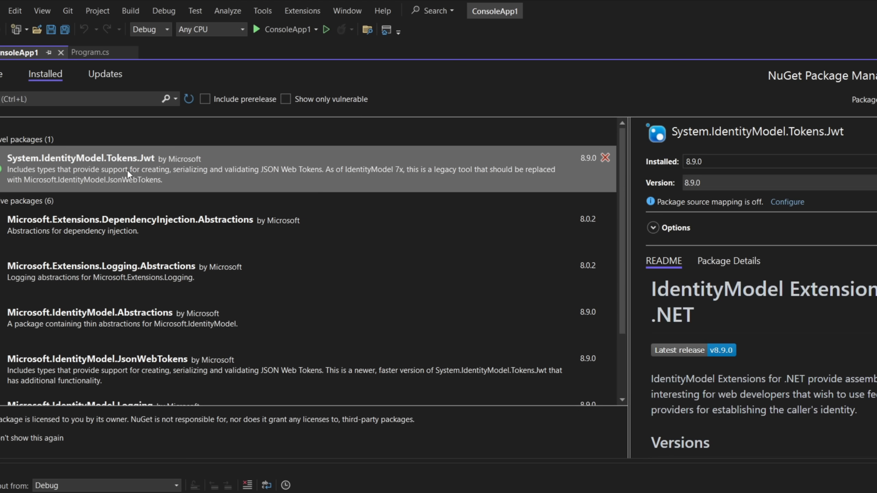
Leave the NuGet Package Manager and show the JWT generate, print and read code in Program.cs
click(87, 52)
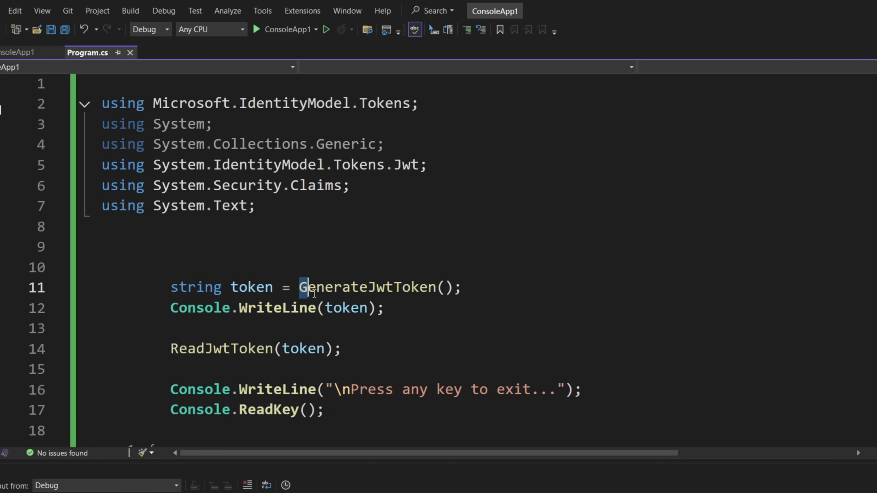
triple_click(252, 348)
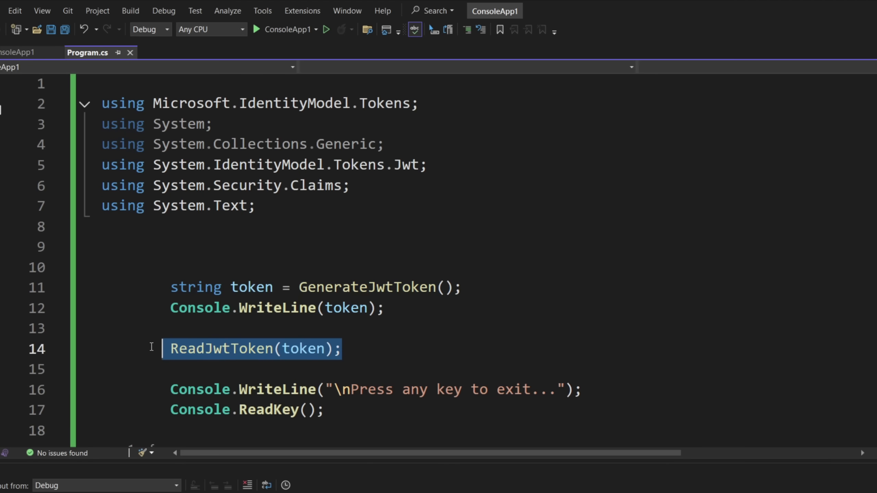
scroll(down, 3)
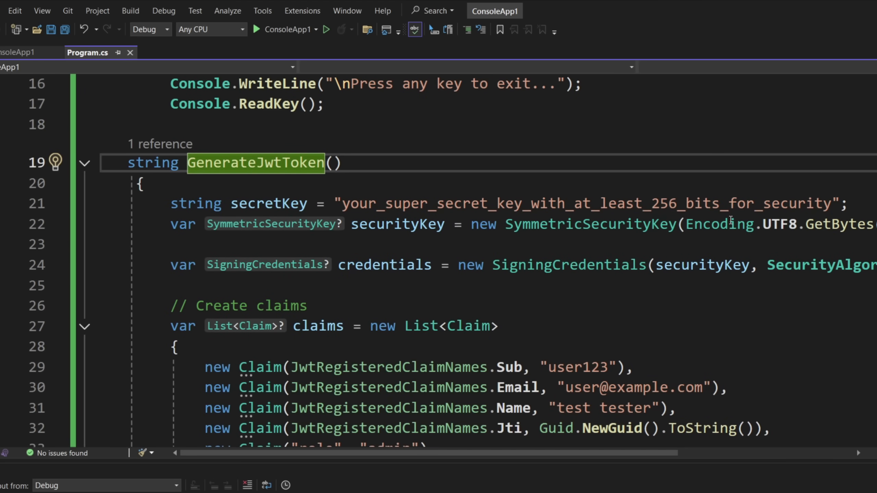
drag(525, 203, 830, 203)
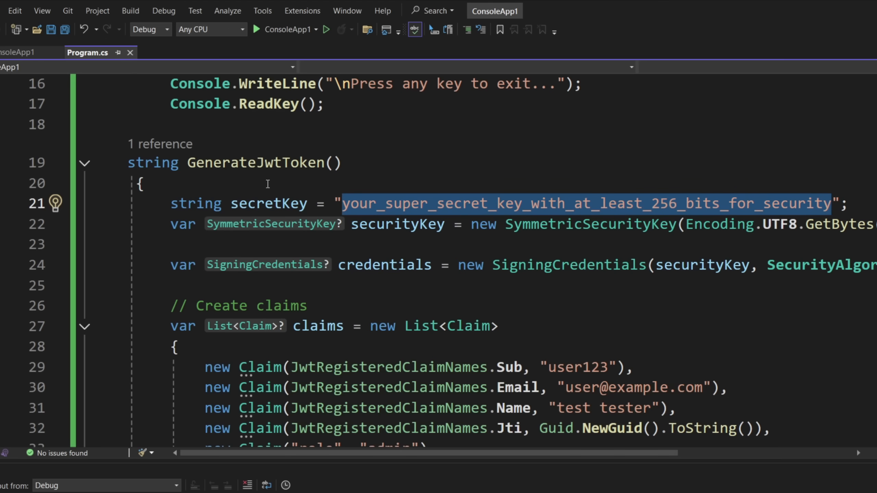
mouse_move(558, 249)
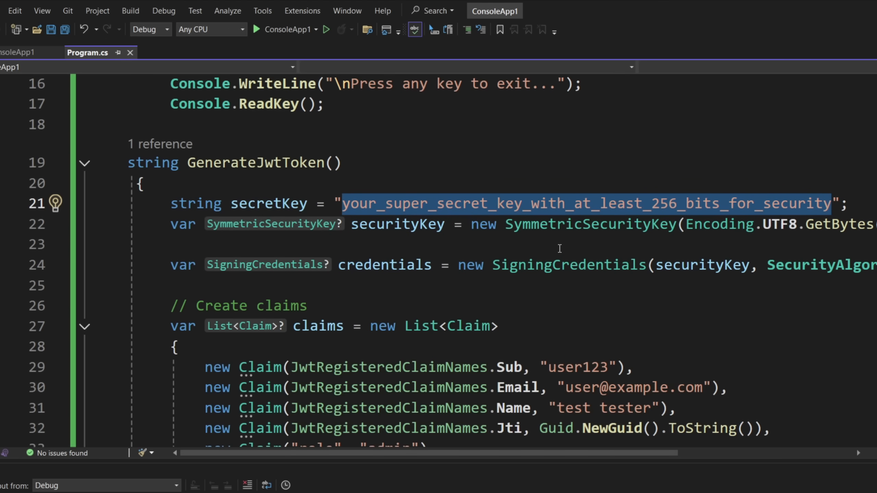
double_click(590, 225)
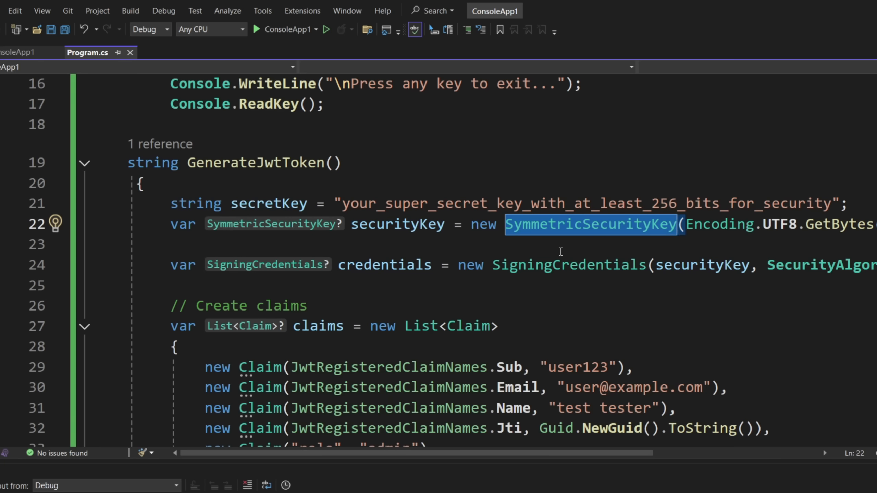
mouse_move(602, 279)
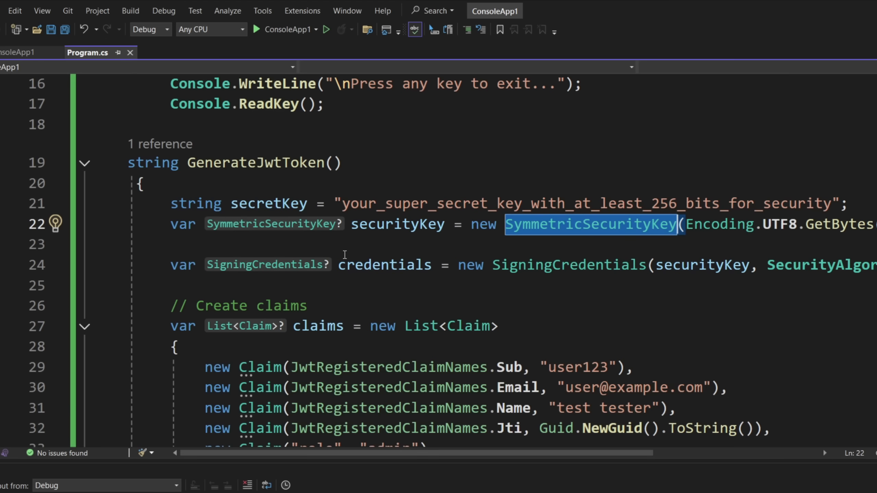
double_click(384, 264)
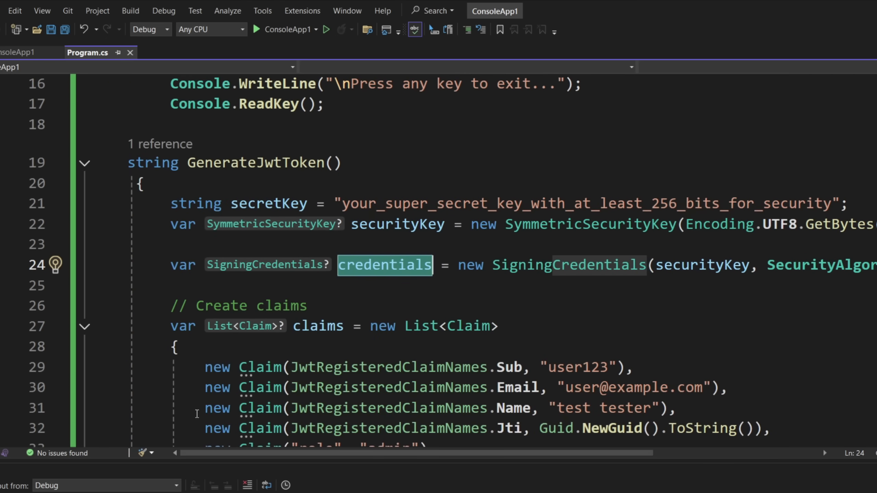
mouse_move(549, 391)
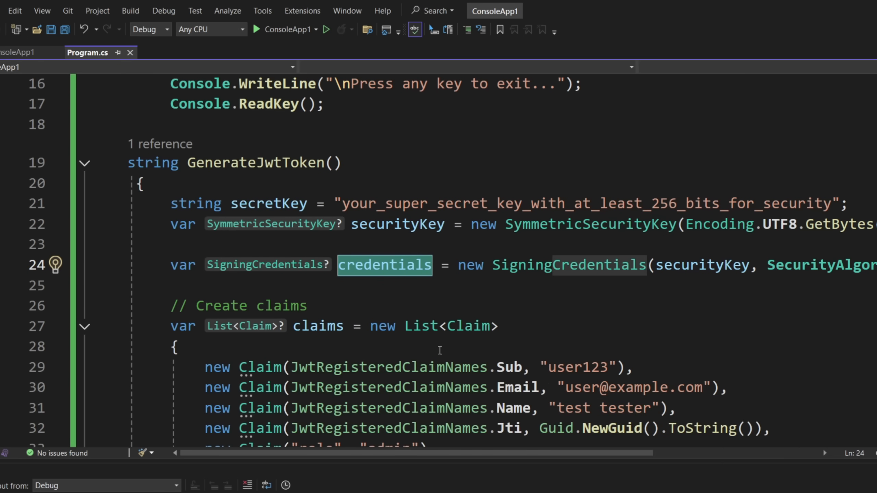
mouse_move(291, 294)
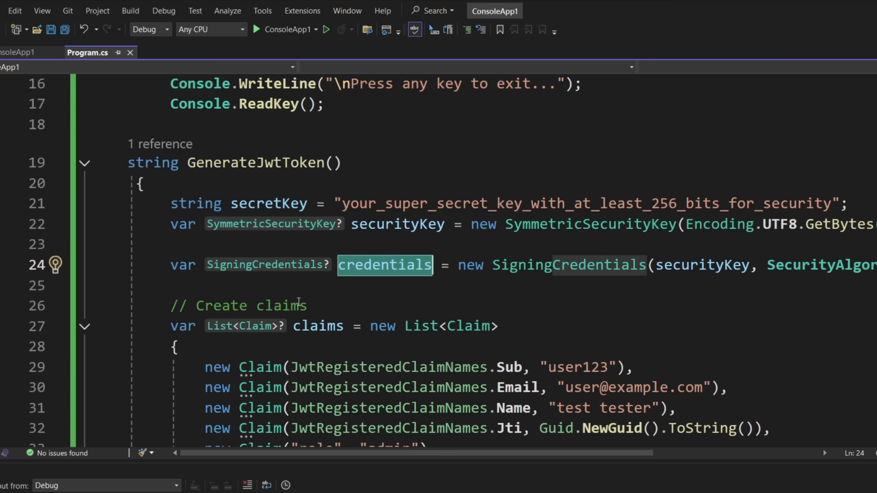
scroll(down, 3)
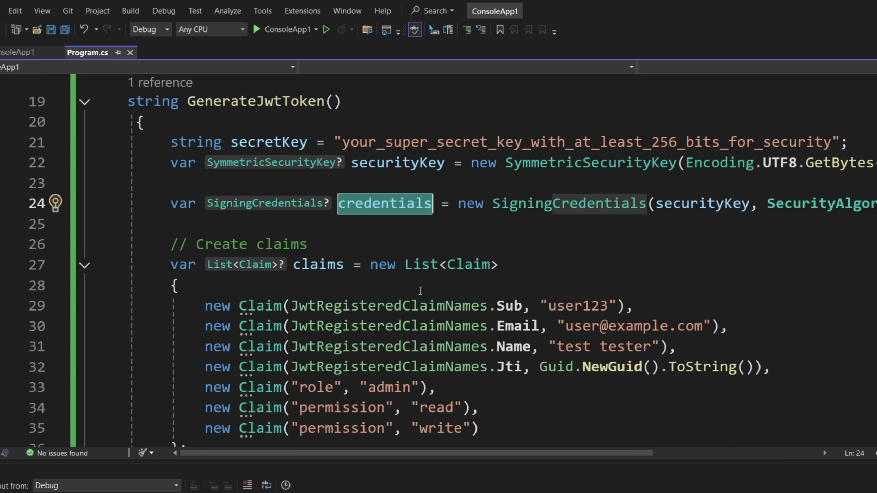
mouse_move(535, 274)
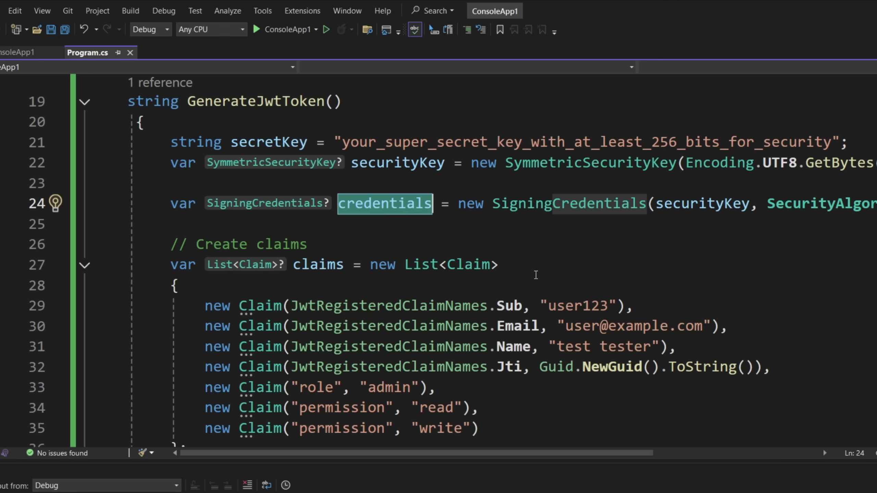
mouse_move(296, 230)
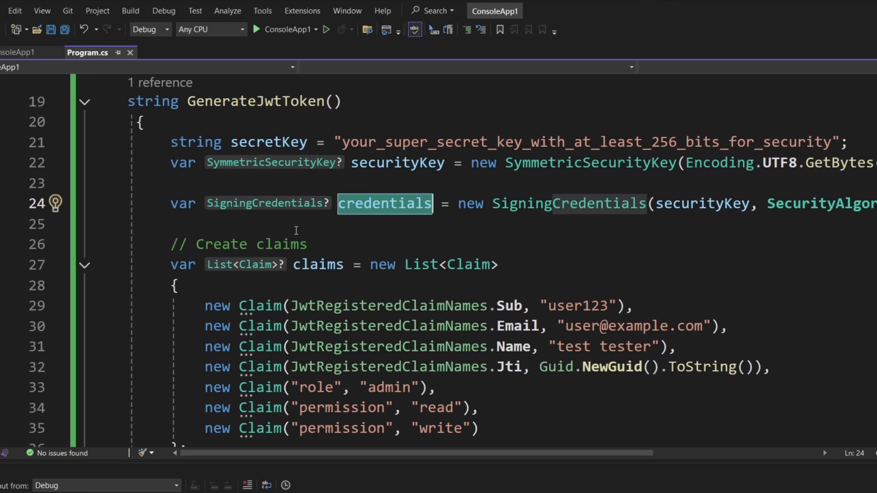
mouse_move(416, 353)
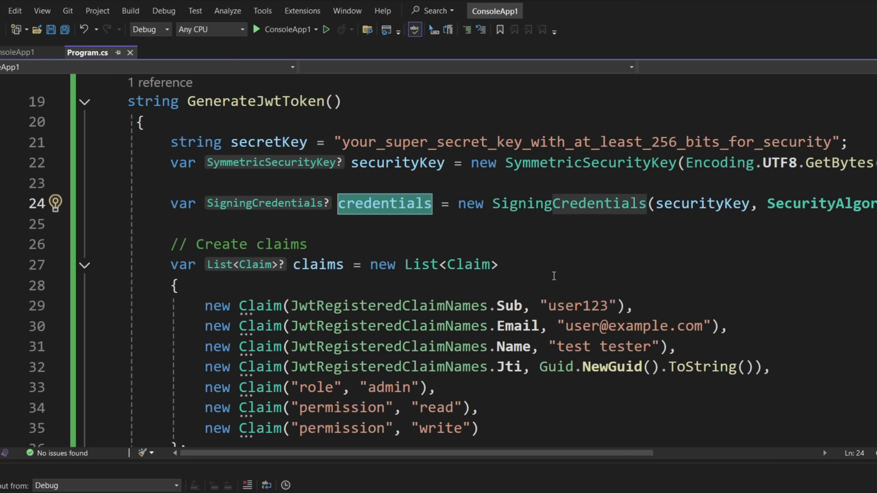
mouse_move(551, 277)
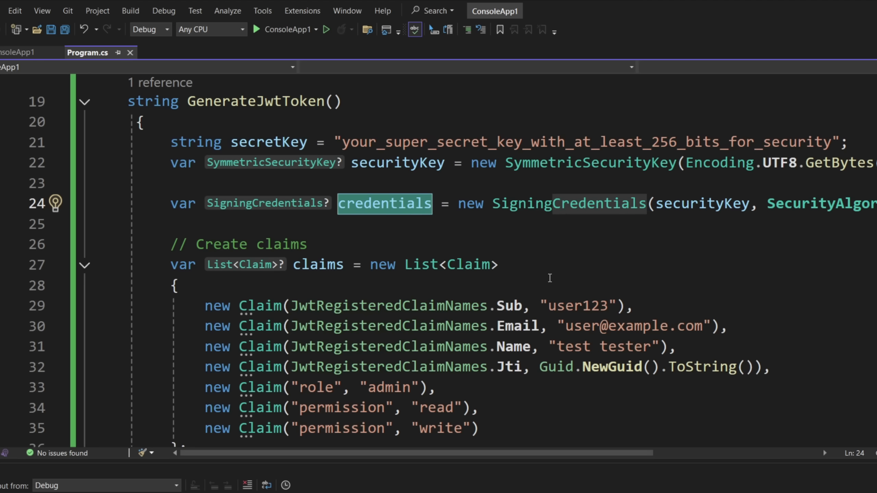
scroll(down, 3)
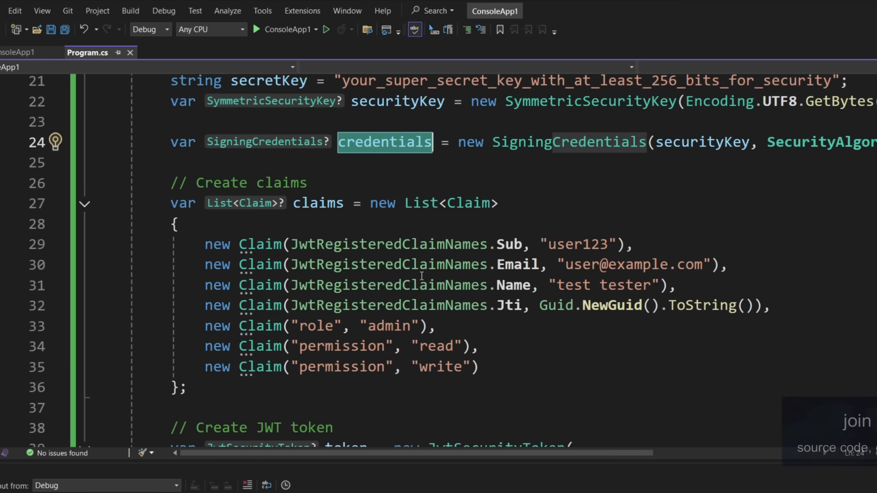
mouse_move(457, 231)
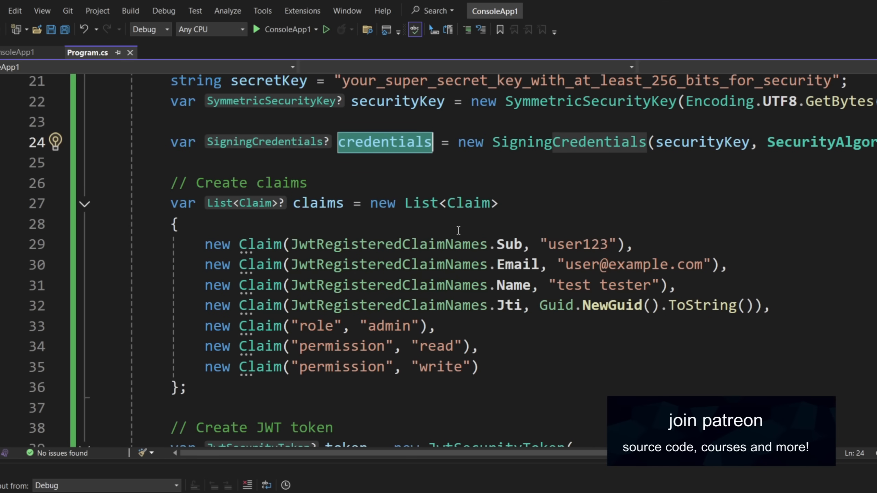
mouse_move(512, 205)
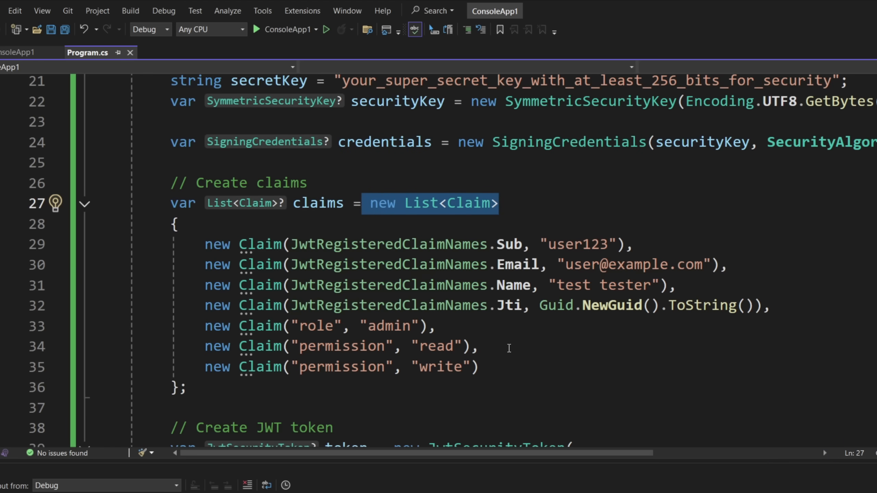
click(332, 326)
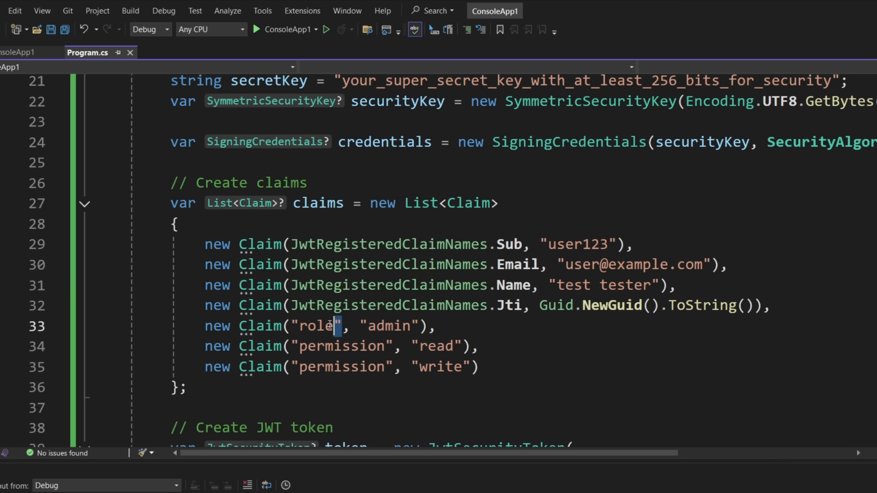
double_click(316, 326)
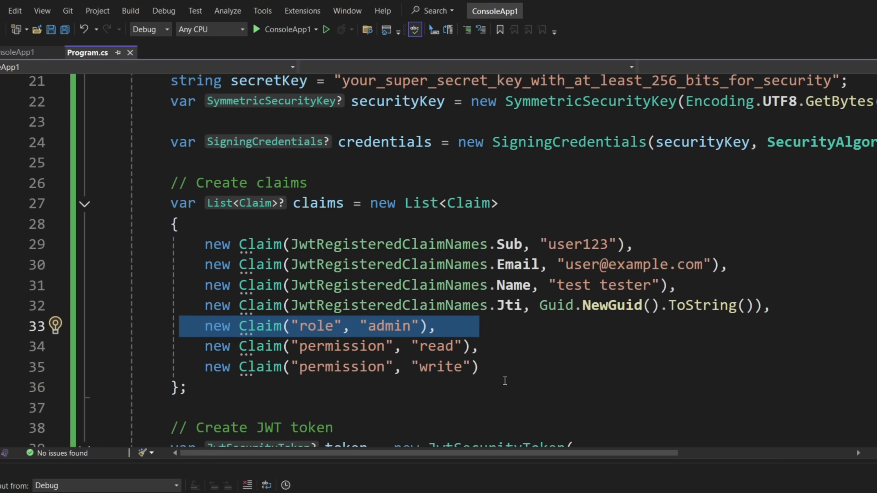
mouse_move(507, 244)
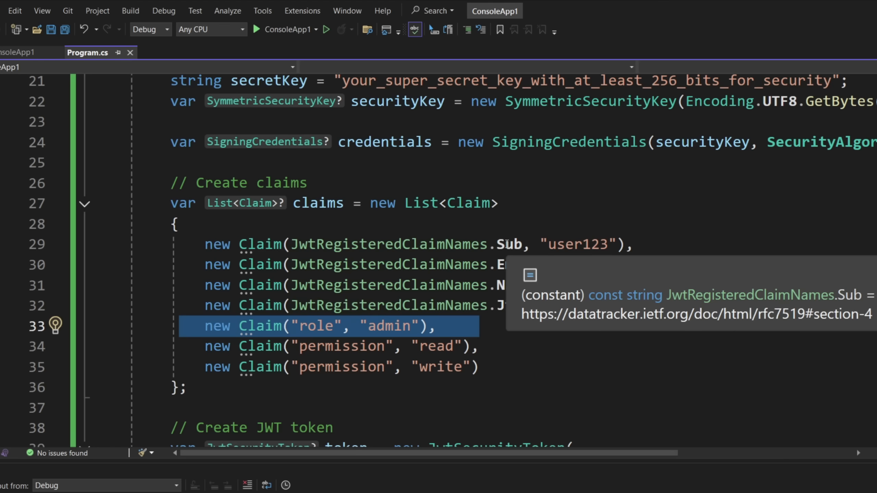
mouse_move(592, 364)
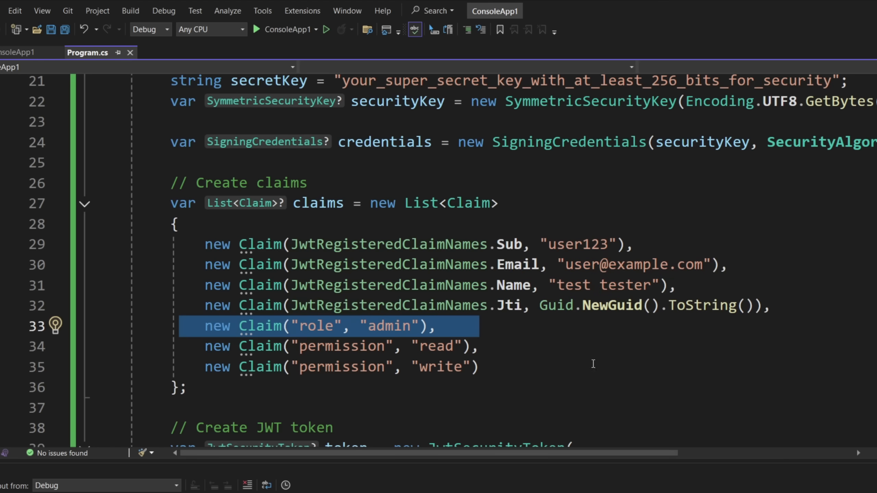
mouse_move(514, 284)
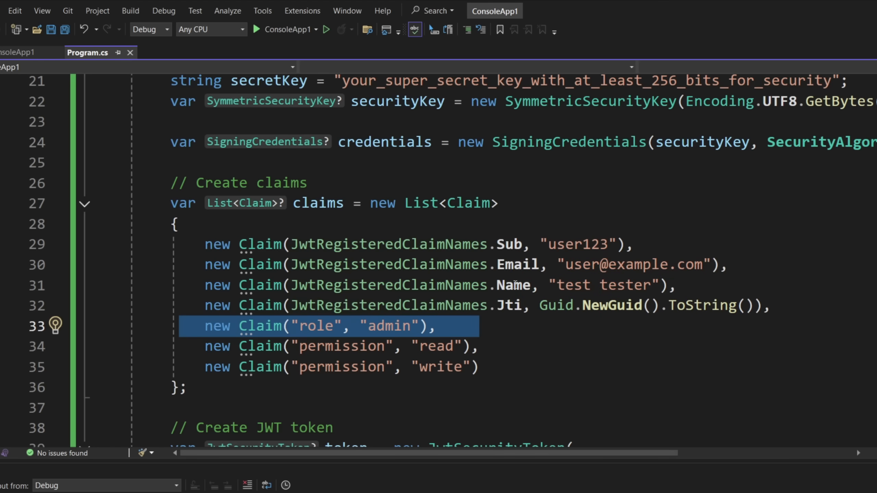
mouse_move(513, 284)
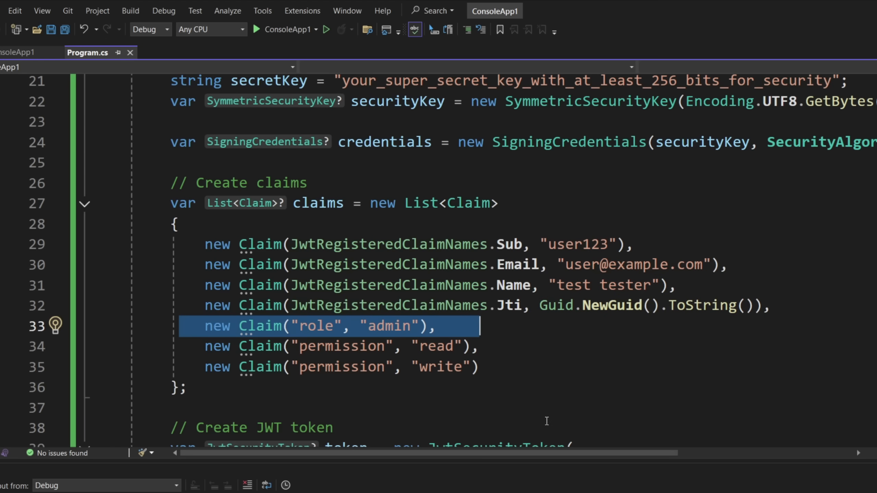
mouse_move(528, 402)
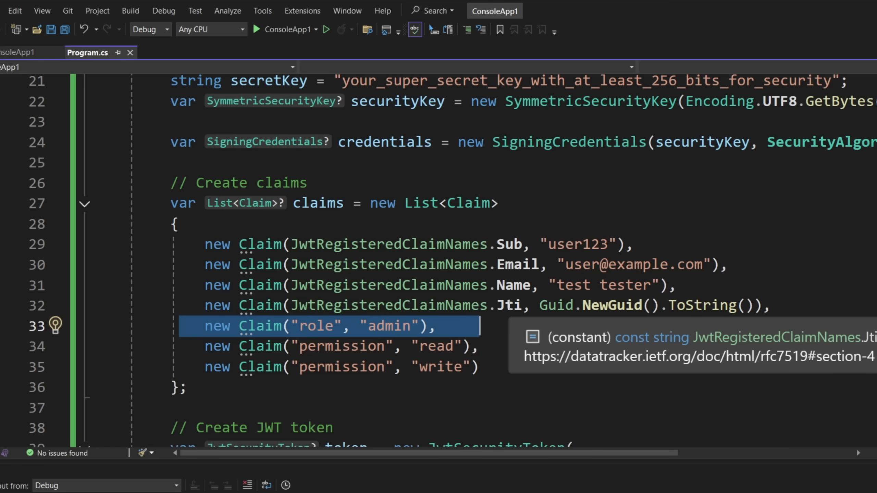
mouse_move(521, 354)
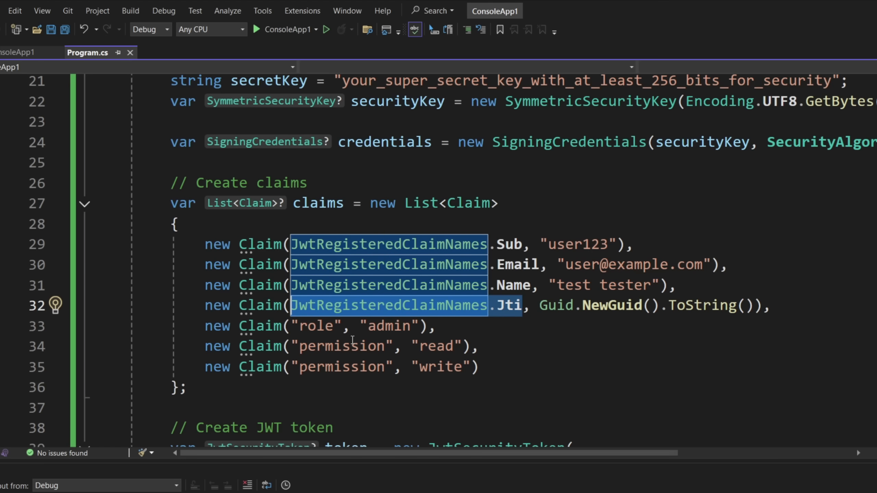
mouse_move(338, 327)
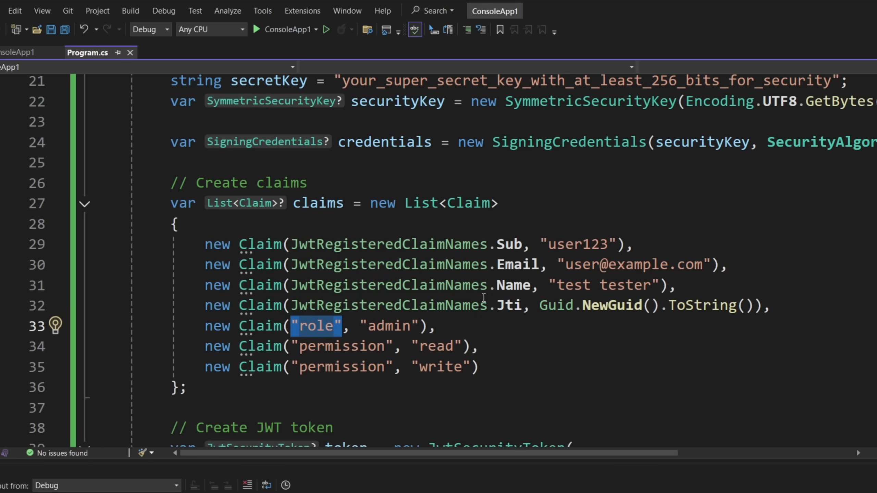
mouse_move(475, 372)
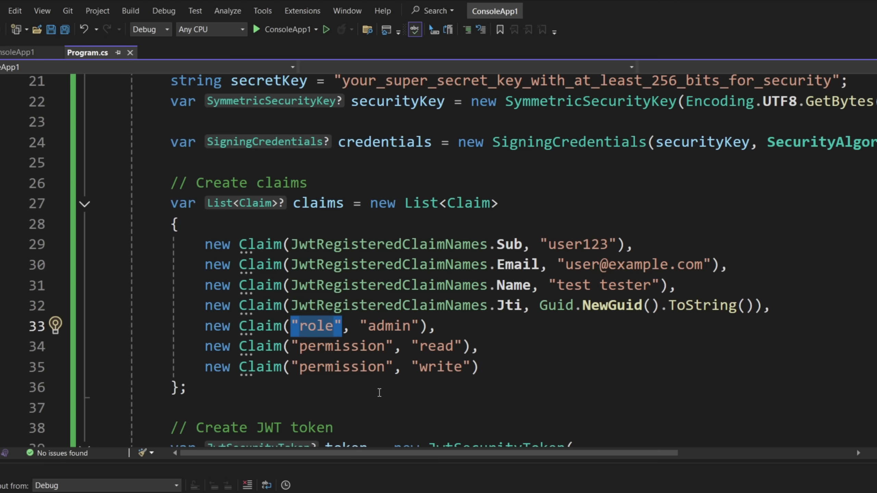
scroll(down, 3)
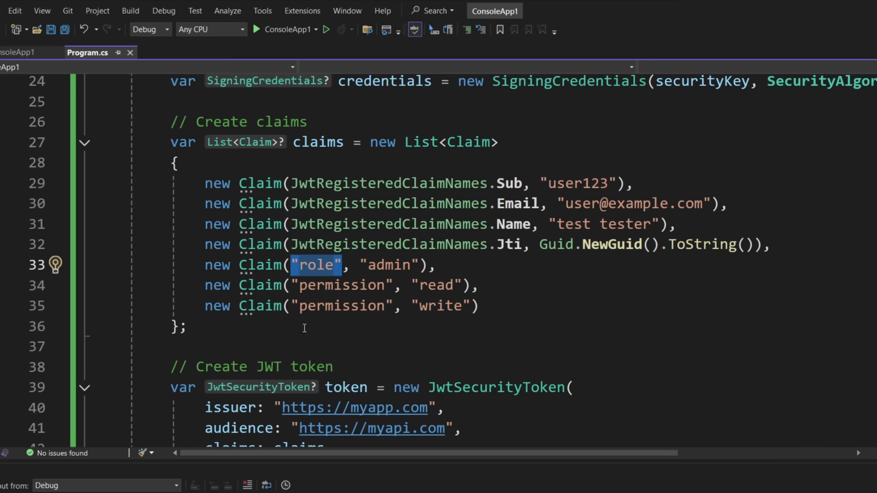
scroll(down, 3)
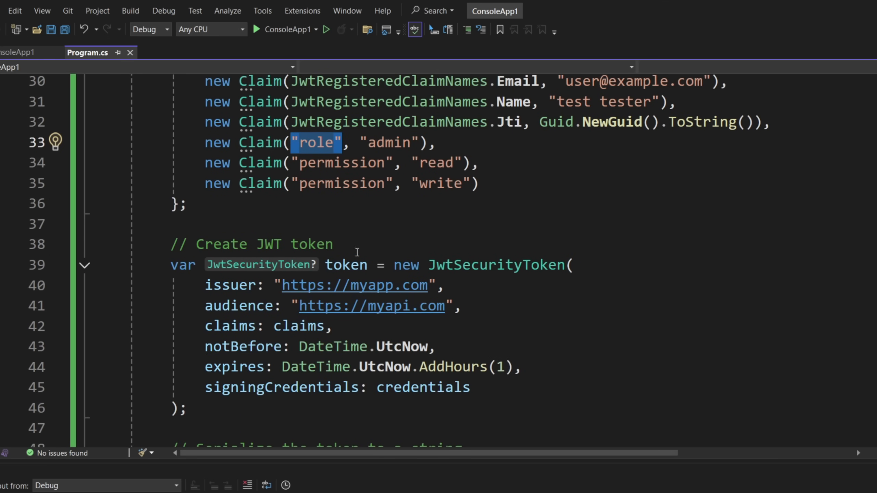
mouse_move(522, 335)
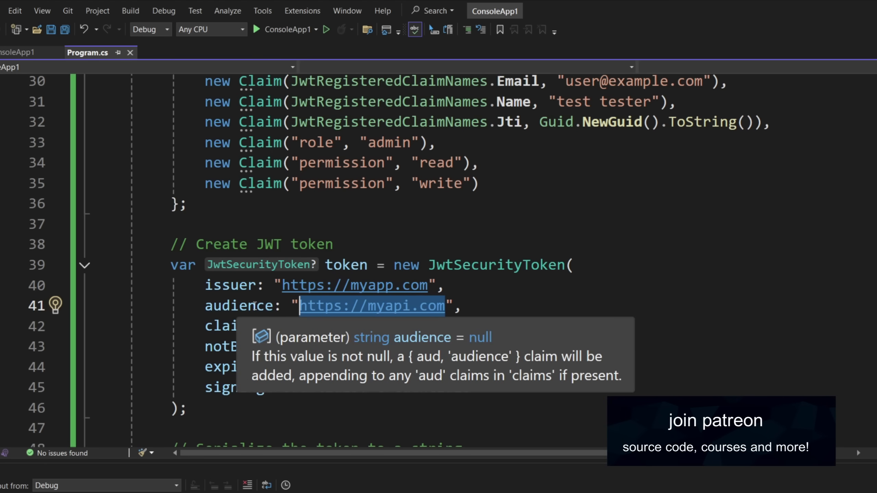
mouse_move(426, 320)
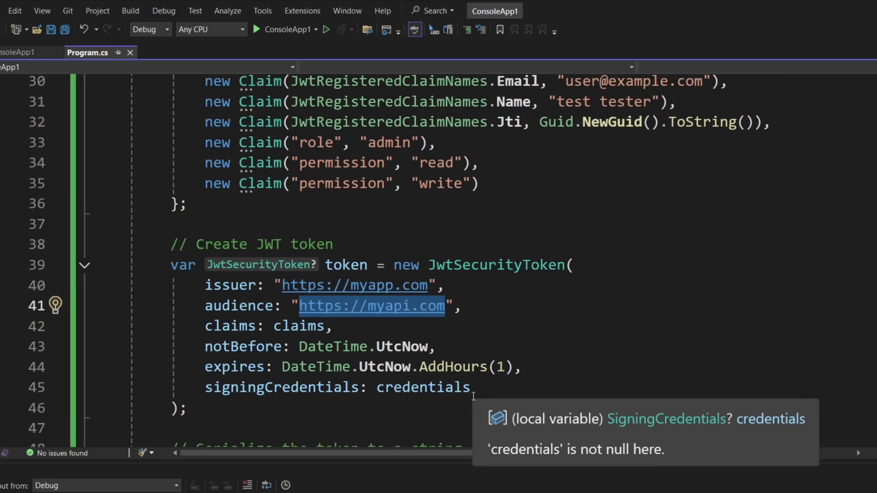
mouse_move(516, 306)
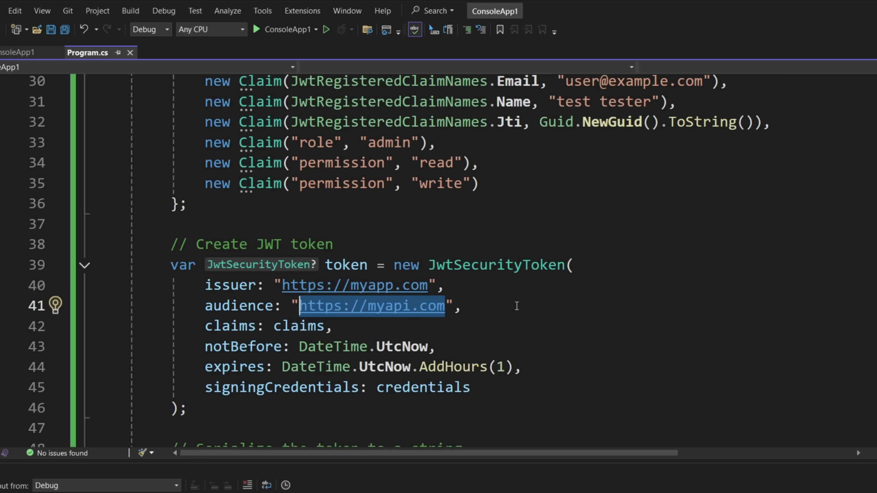
mouse_move(407, 353)
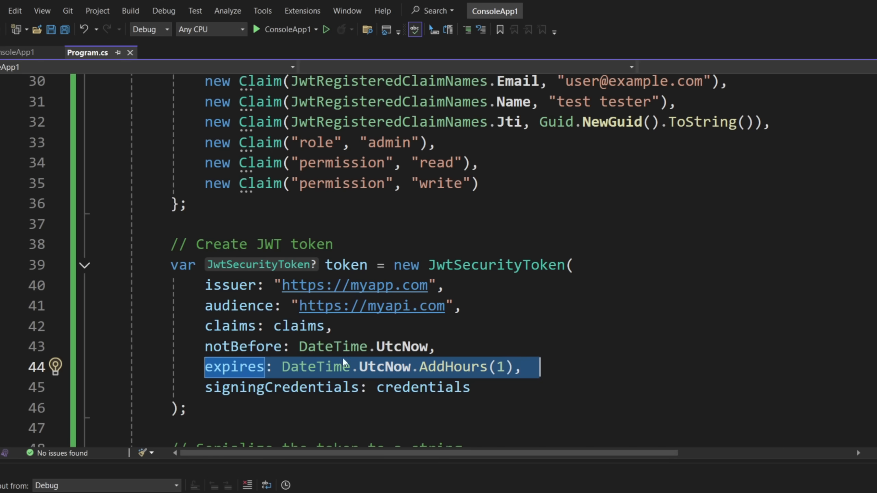
mouse_move(529, 410)
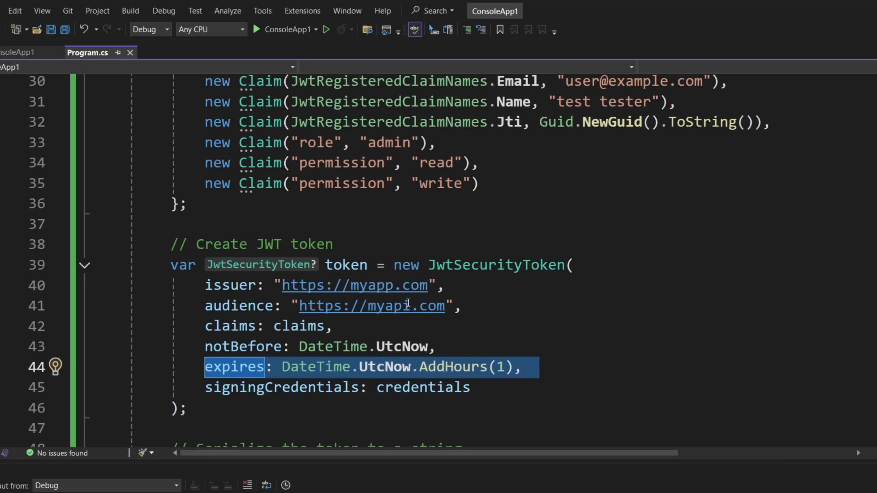
mouse_move(559, 376)
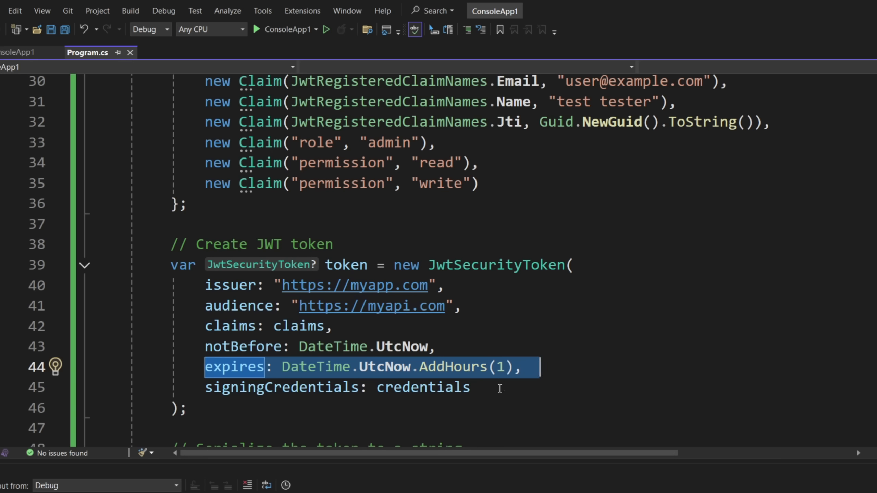
mouse_move(515, 386)
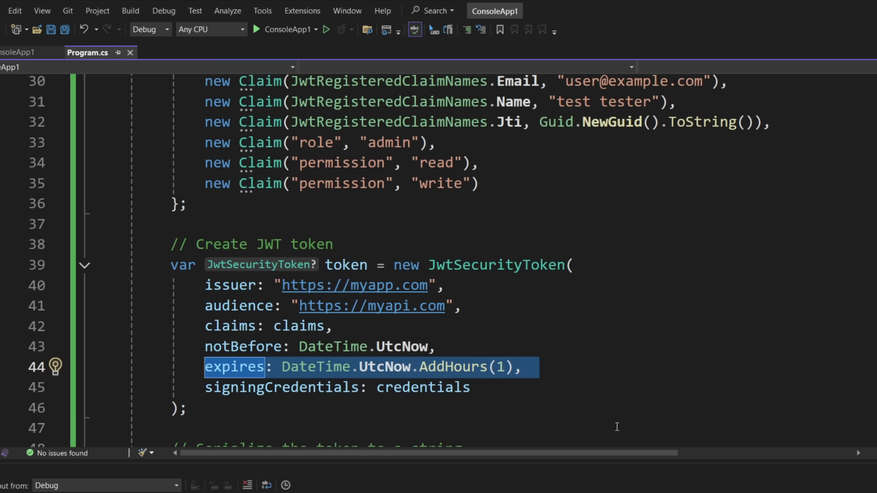
mouse_move(579, 434)
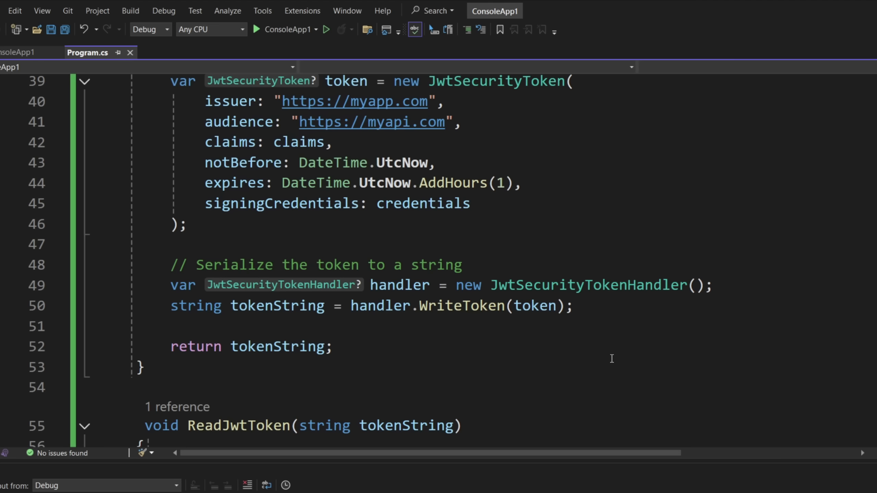
mouse_move(537, 357)
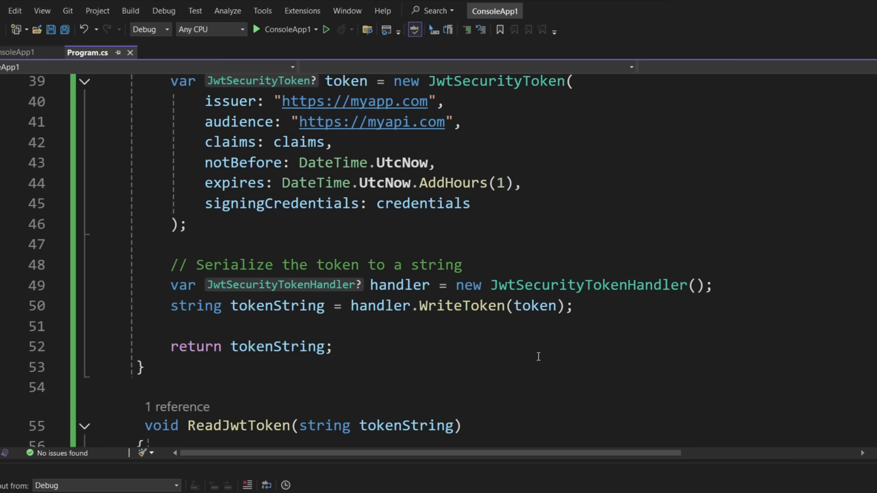
double_click(497, 83)
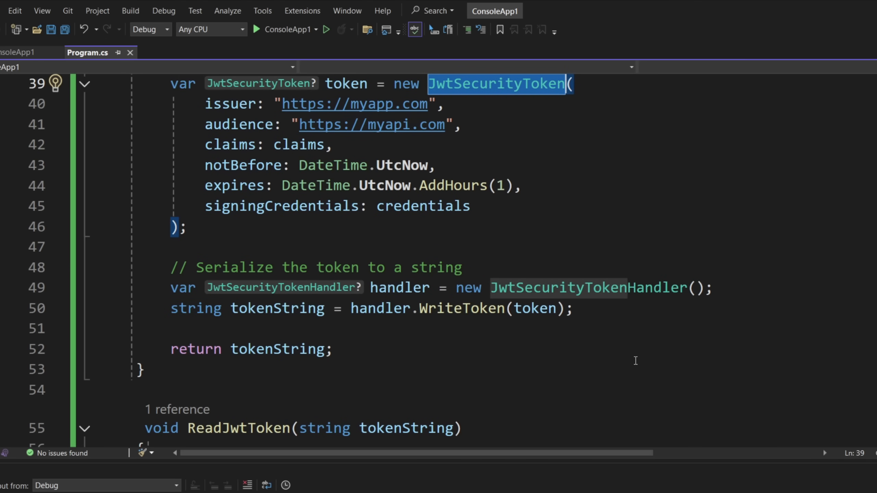
double_click(587, 288)
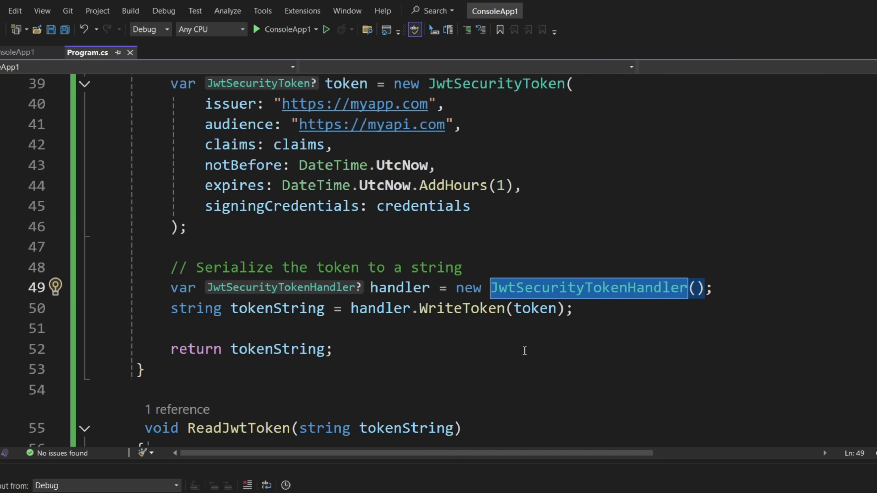
mouse_move(644, 247)
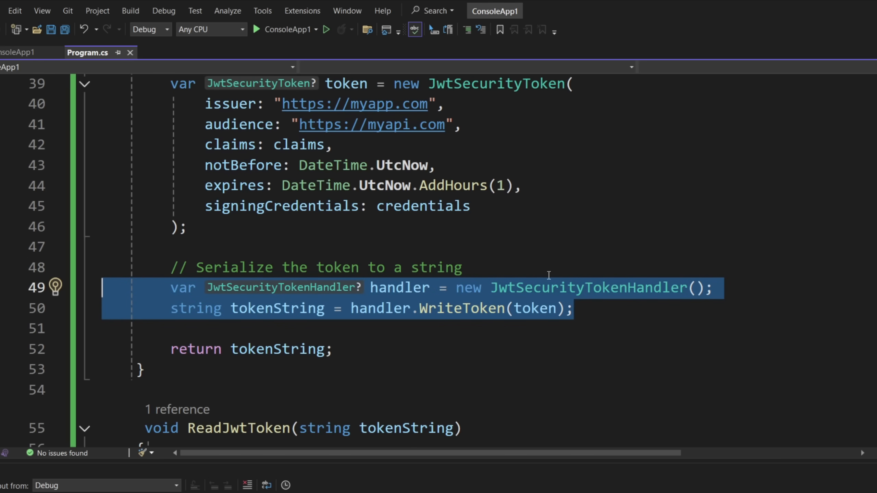
mouse_move(525, 325)
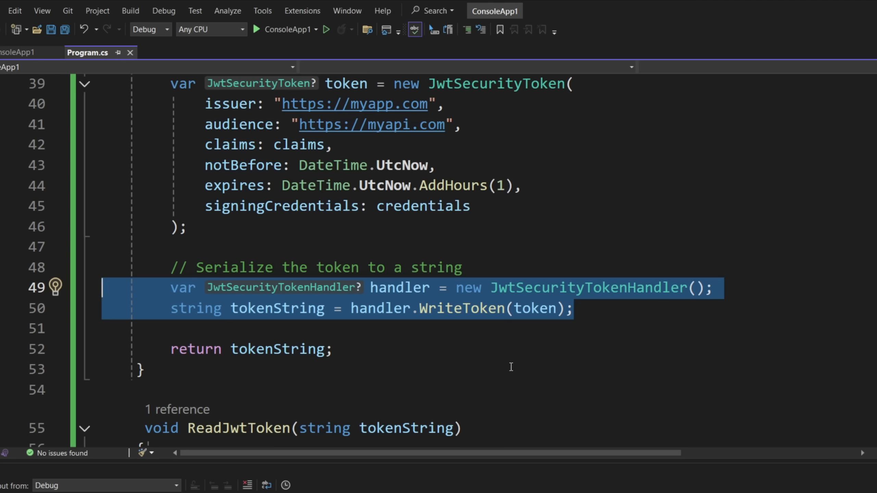
mouse_move(284, 323)
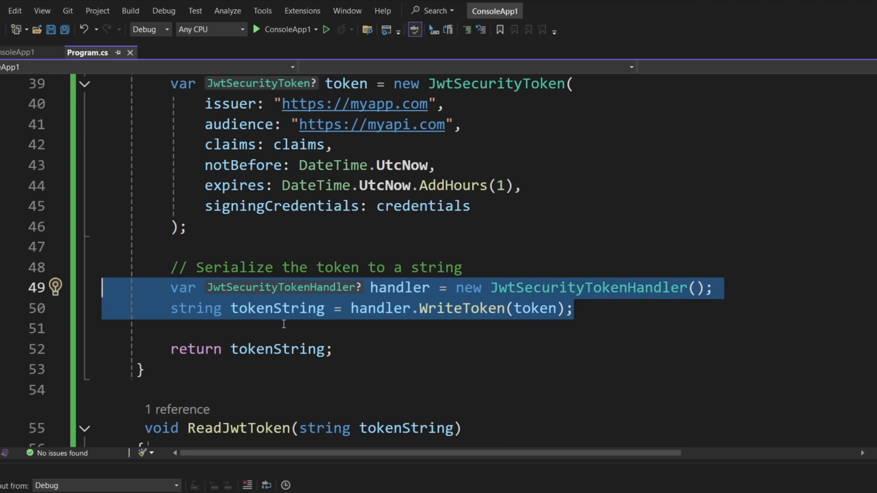
mouse_move(337, 363)
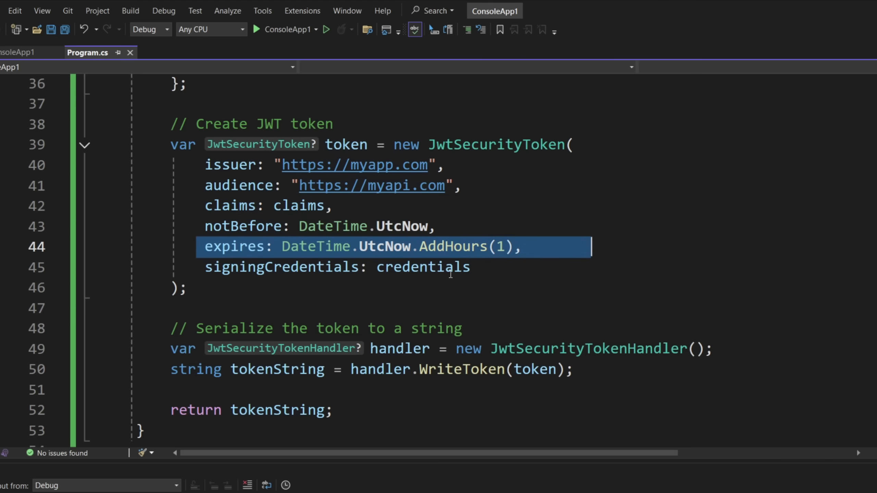
double_click(424, 267)
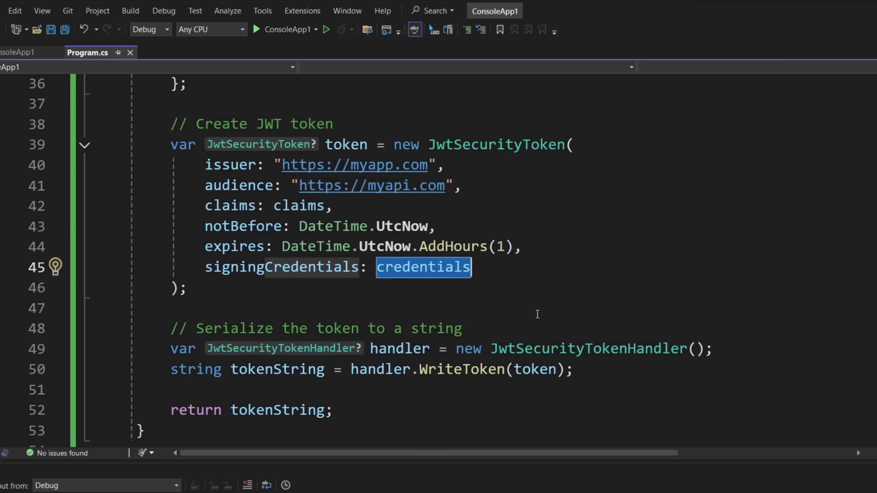
mouse_move(349, 342)
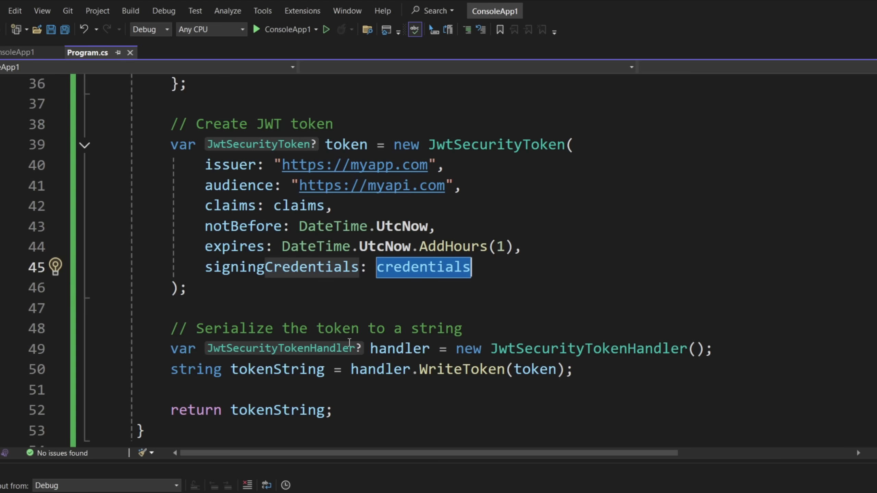
scroll(down, 3)
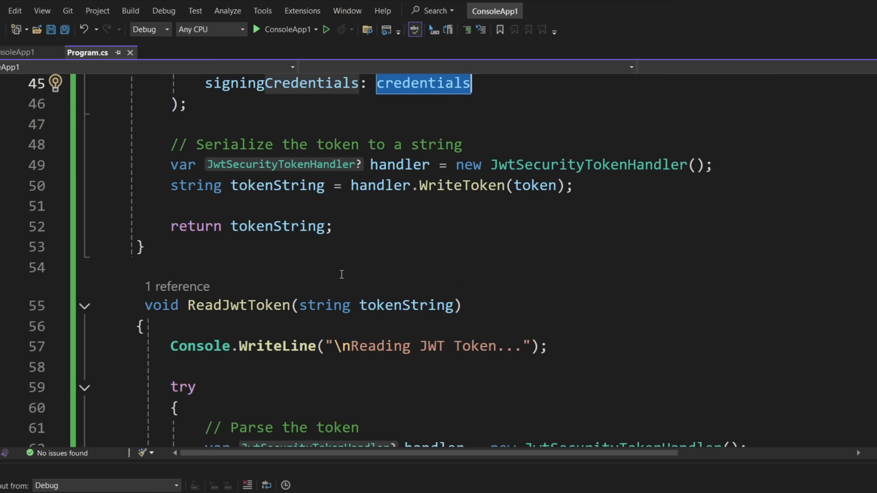
mouse_move(273, 260)
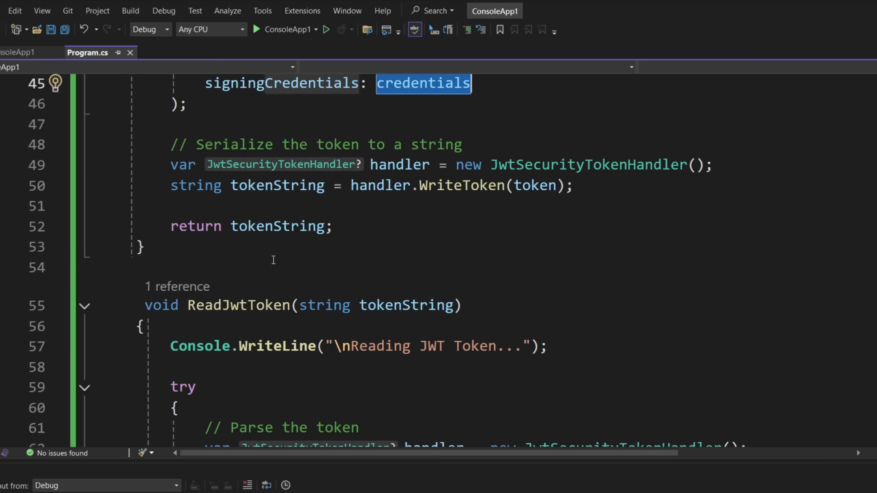
scroll(down, 3)
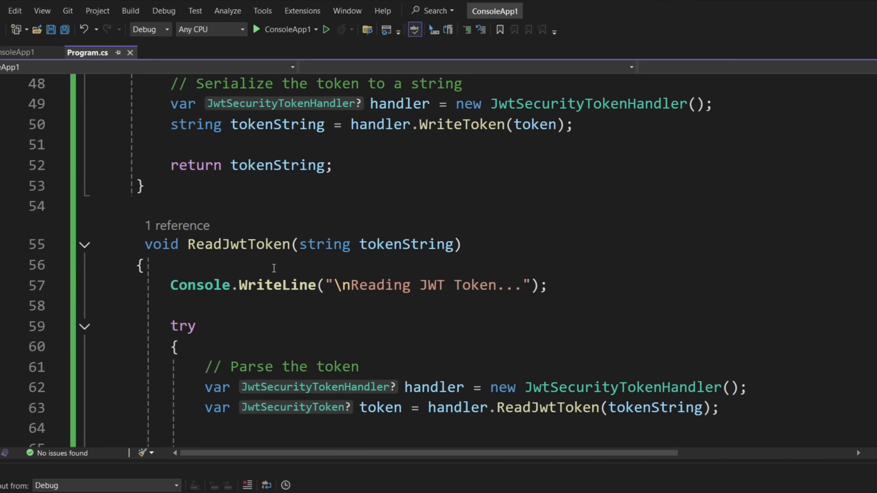
scroll(down, 3)
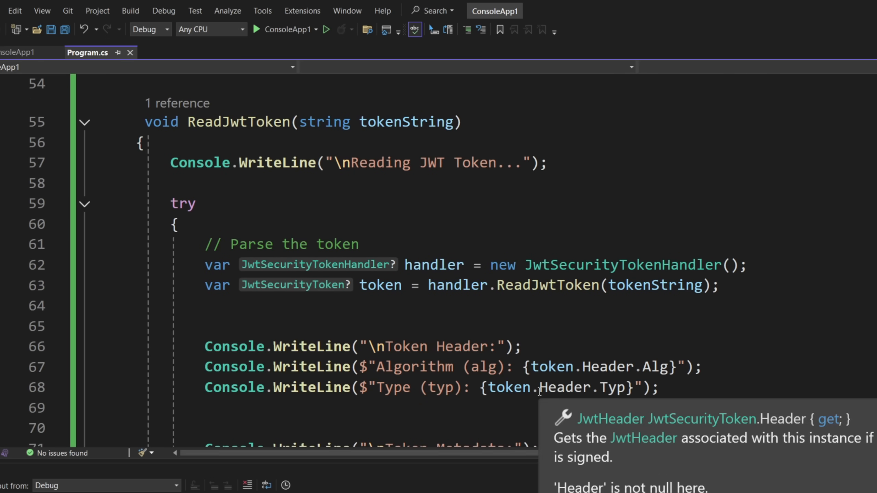
mouse_move(328, 358)
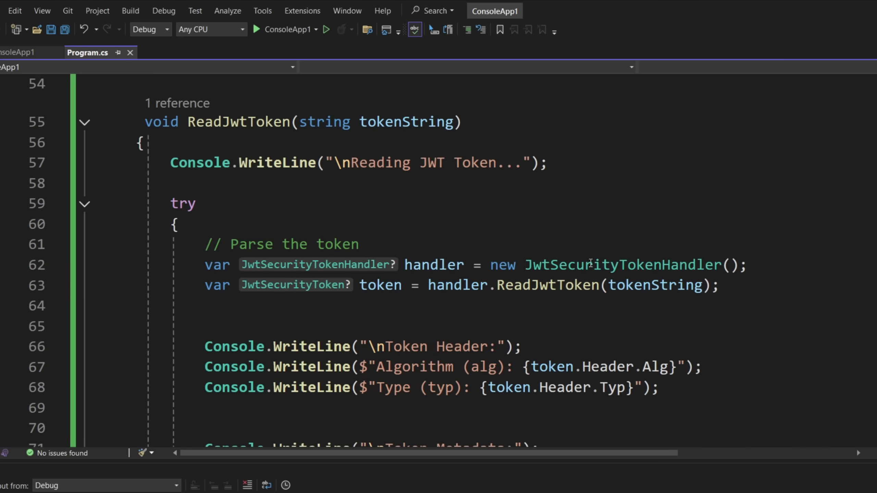
scroll(down, 3)
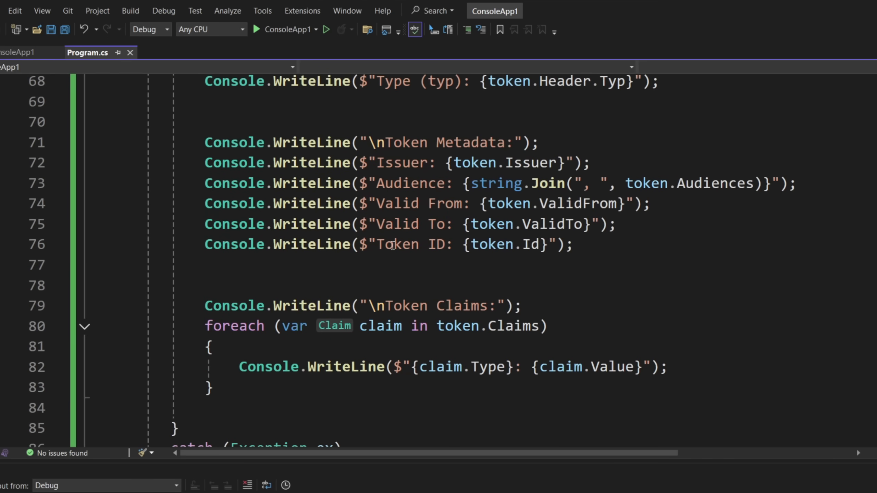
scroll(down, 3)
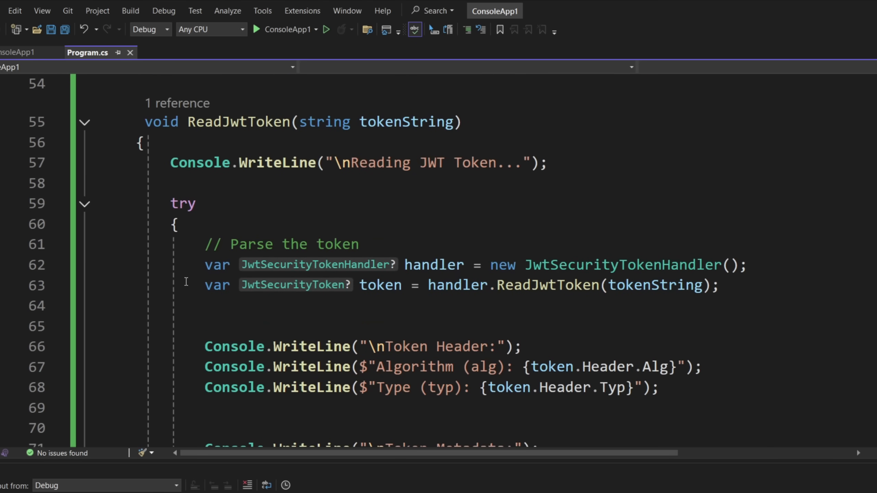
drag(204, 264, 722, 285)
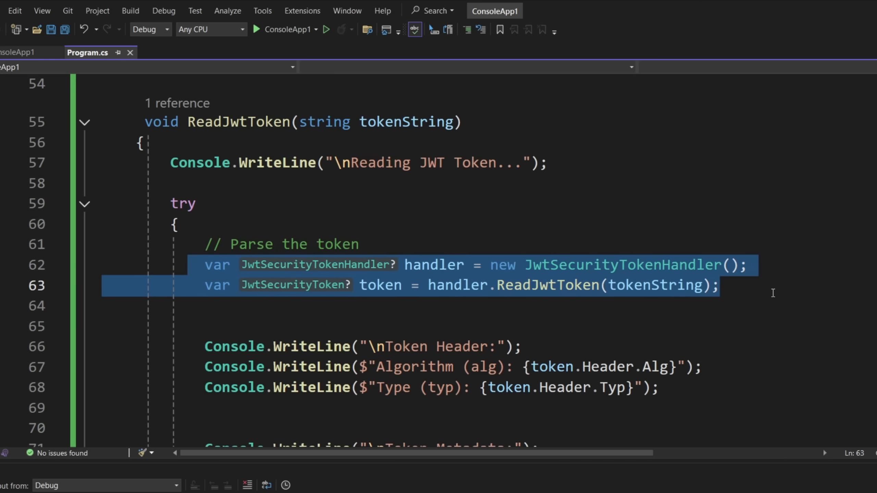
mouse_move(560, 284)
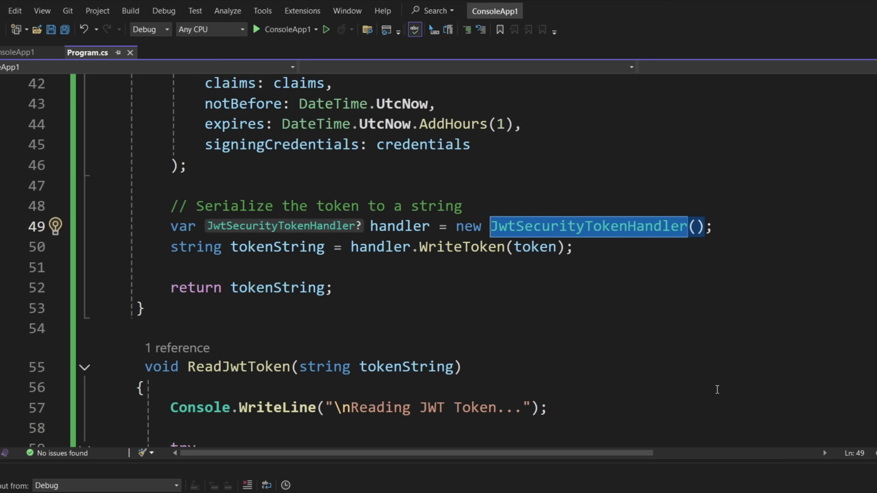
scroll(down, 3)
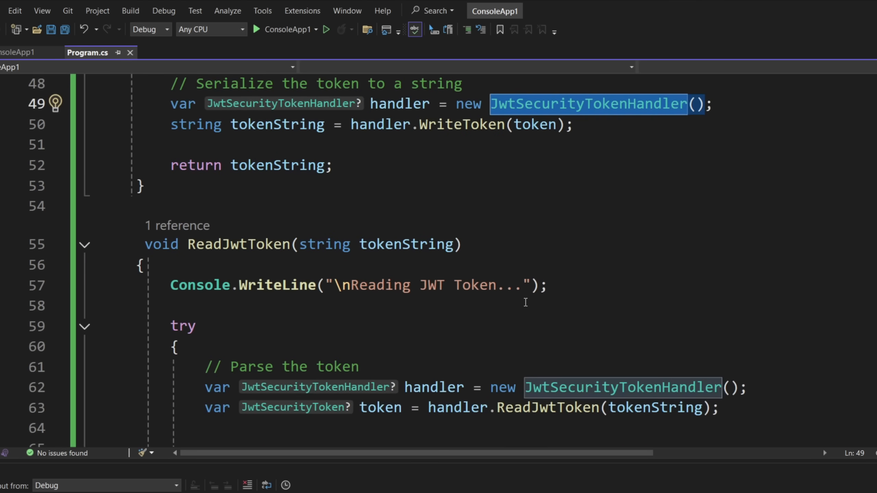